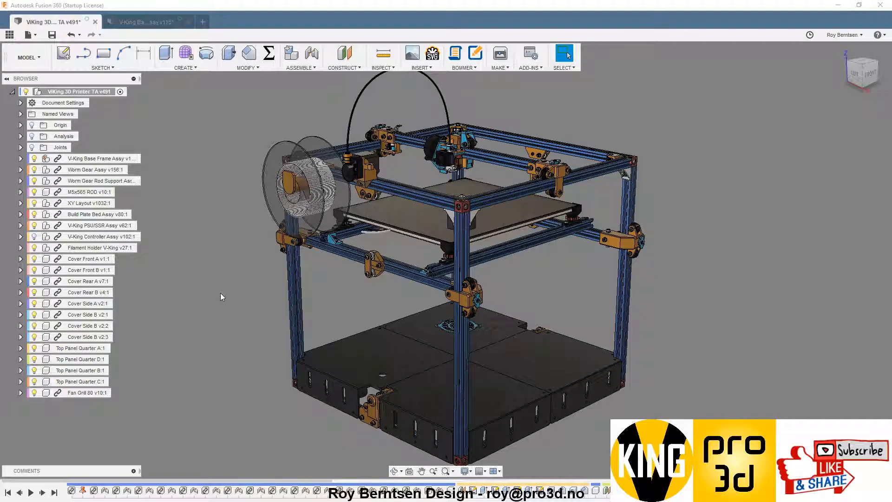
{"action": "mouse_move", "coordinate": [285, 302]}
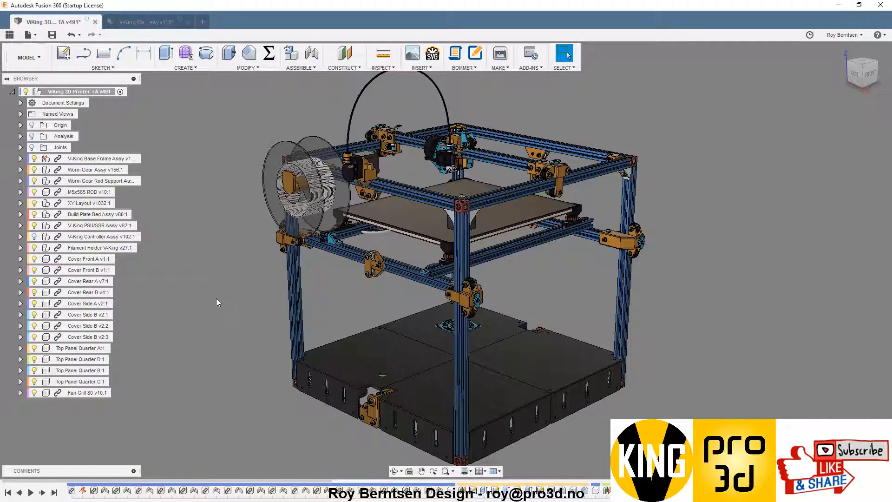
{"action": "mouse_move", "coordinate": [185, 165]}
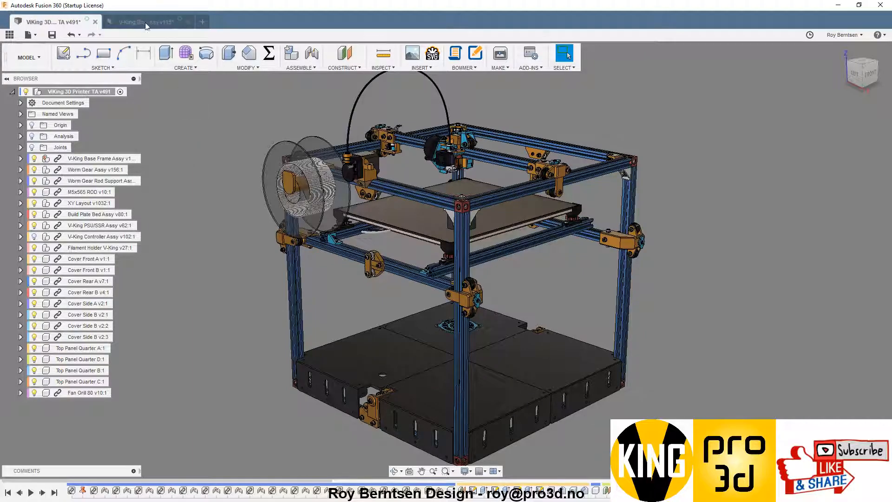
{"action": "mouse_move", "coordinate": [147, 23]}
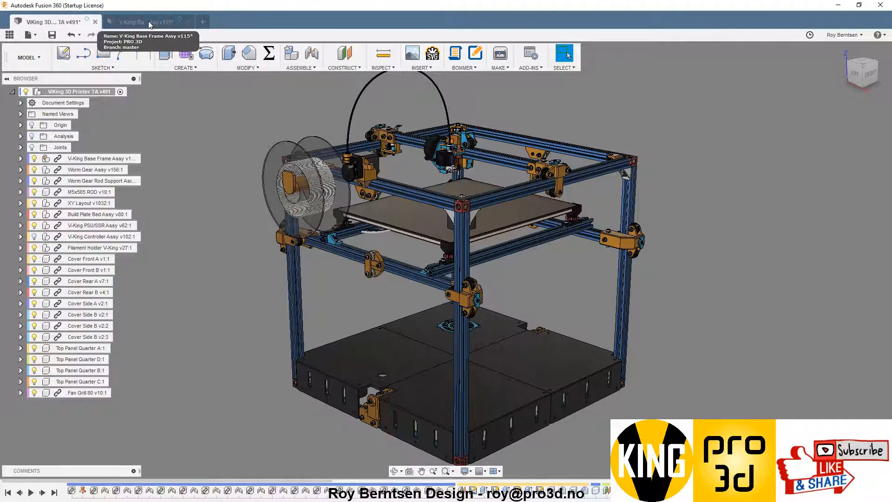
Switch from the full printer model to the V-King Base Frame Assy document.
{"action": "left_click", "coordinate": [145, 22]}
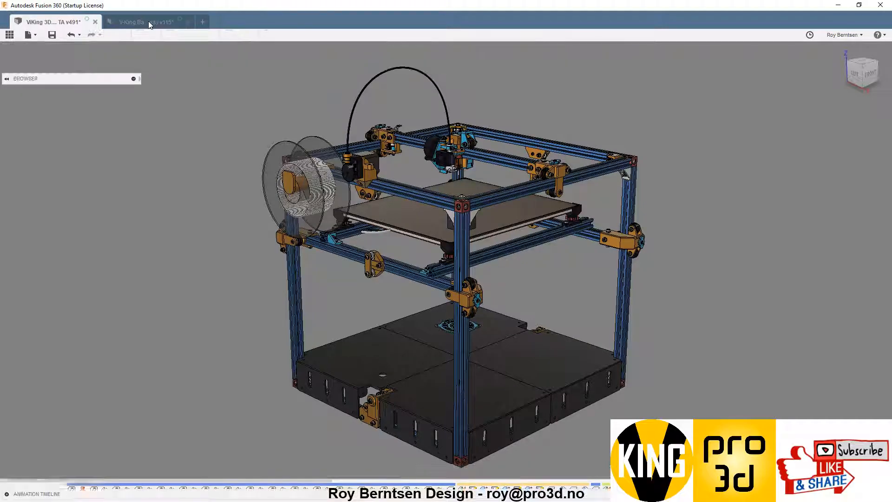
Explode one base-frame corner so the cube, brackets, screws and nuts float apart.
{"action": "left_click", "coordinate": [142, 21]}
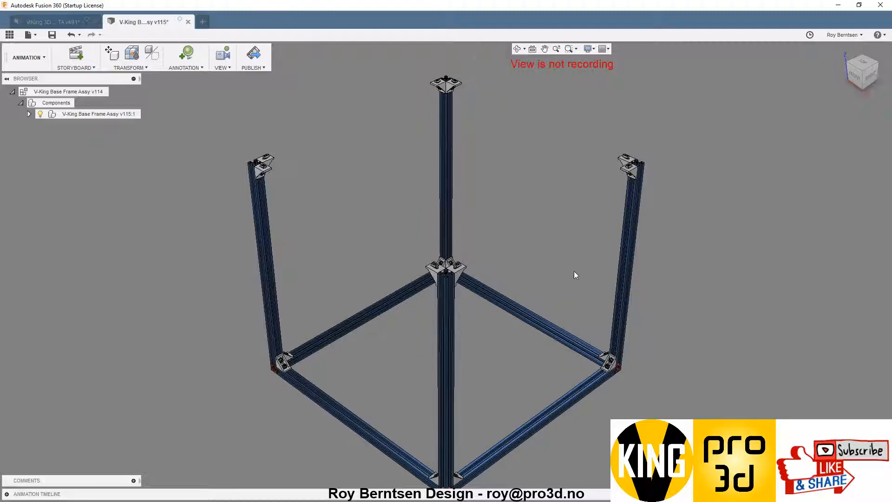
{"action": "mouse_move", "coordinate": [508, 179]}
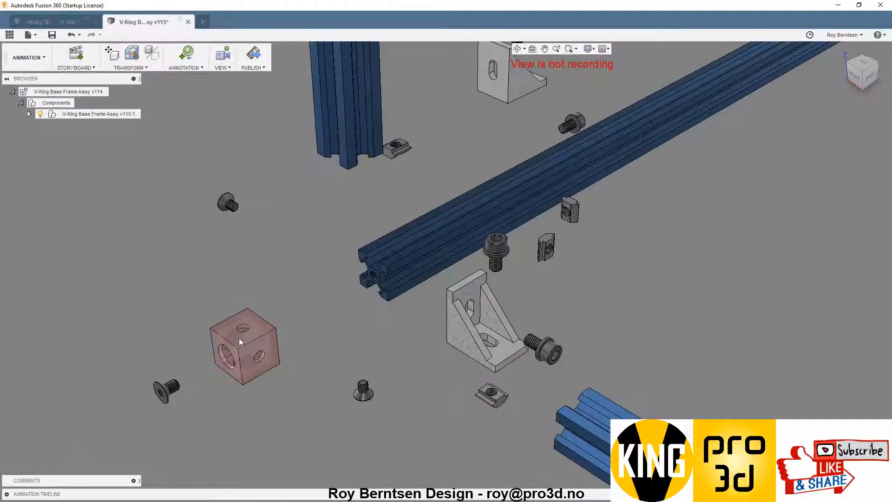
{"action": "right_click", "coordinate": [239, 341]}
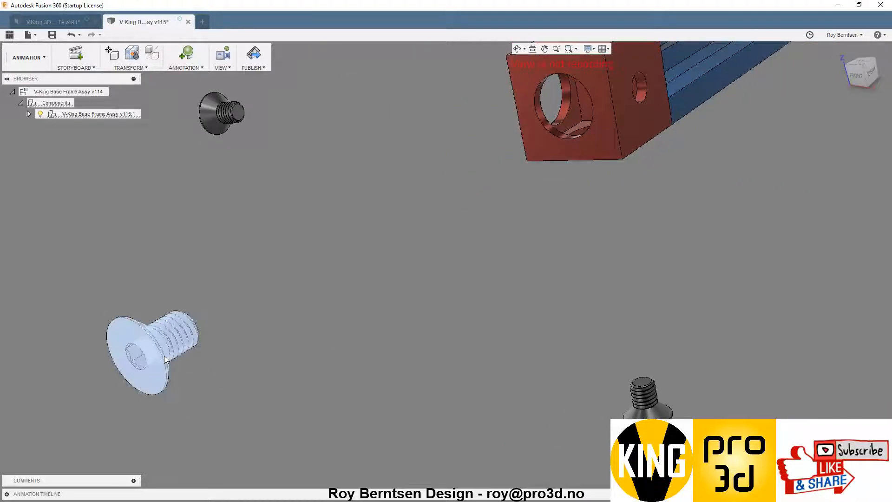
Restore Home the countersunk screw, the exploded rail and two loose screws at the corner.
{"action": "right_click", "coordinate": [153, 353]}
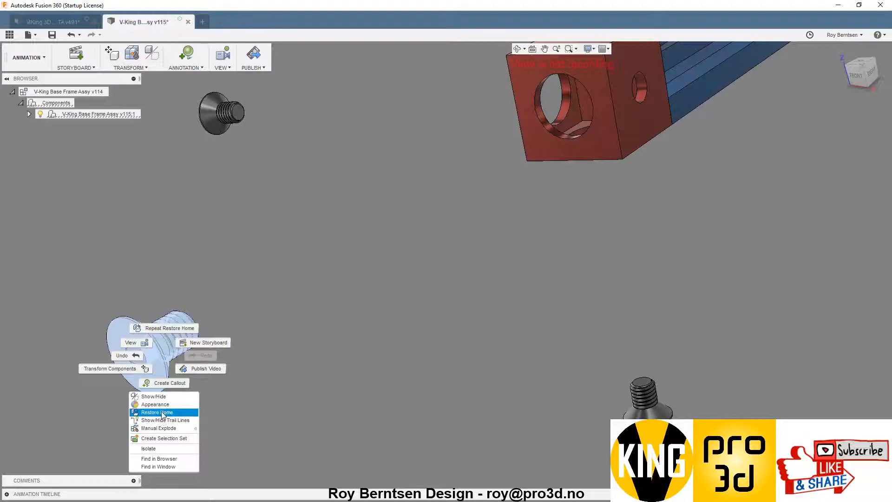
{"action": "left_click", "coordinate": [159, 411]}
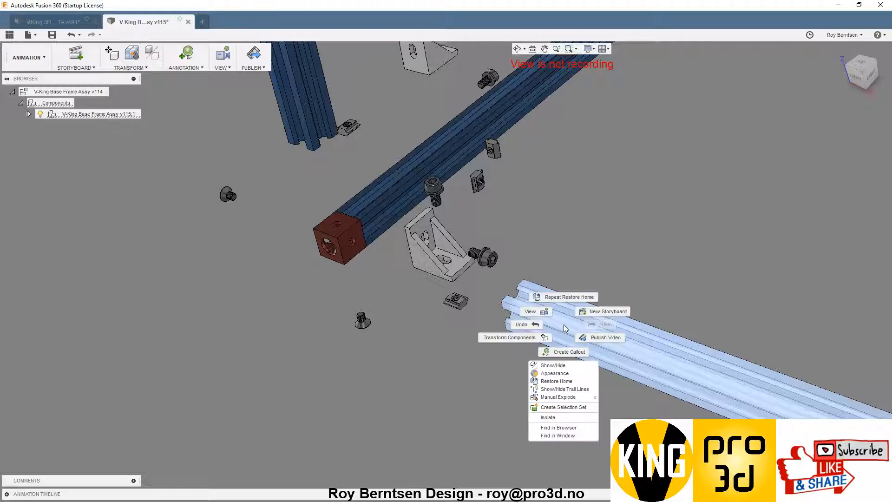
{"action": "mouse_move", "coordinate": [563, 381]}
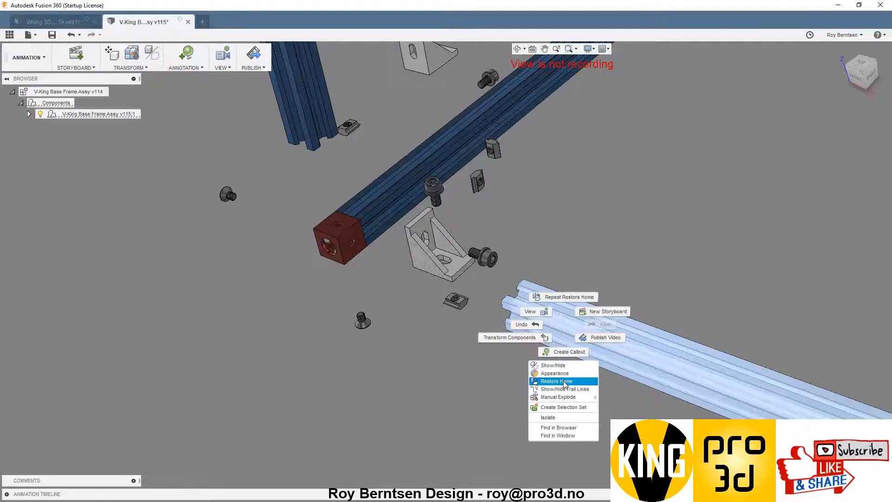
{"action": "left_click", "coordinate": [556, 381]}
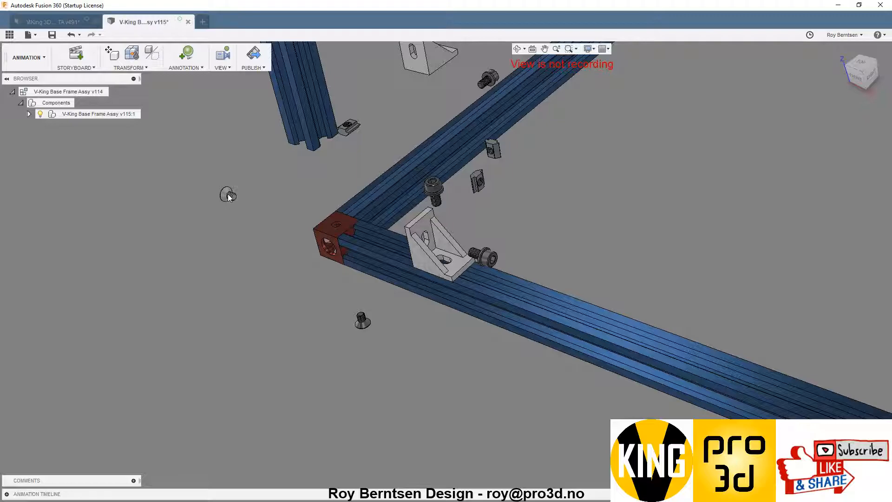
{"action": "right_click", "coordinate": [227, 195]}
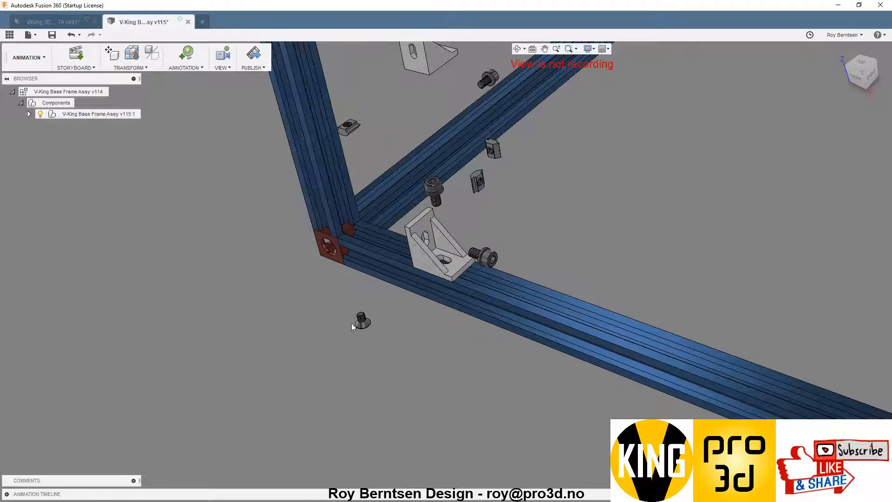
{"action": "right_click", "coordinate": [362, 326]}
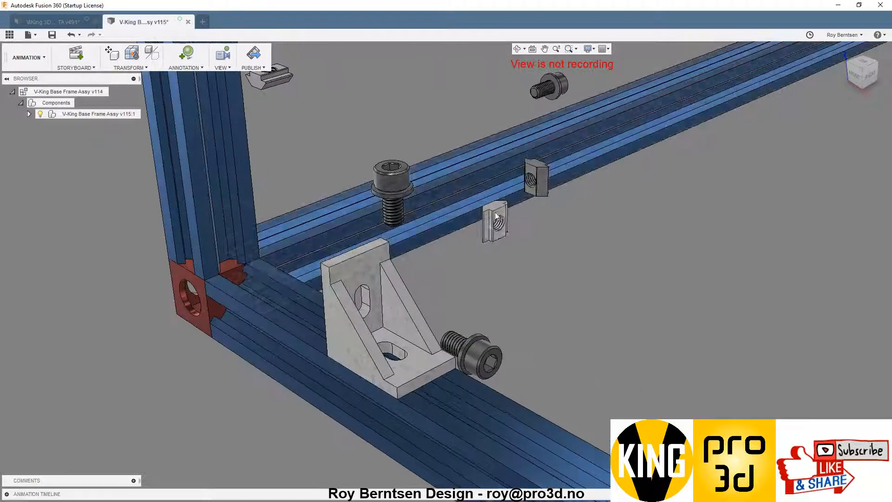
Restore Home the floating T-nuts so they sit back in their rail slots.
{"action": "right_click", "coordinate": [496, 216]}
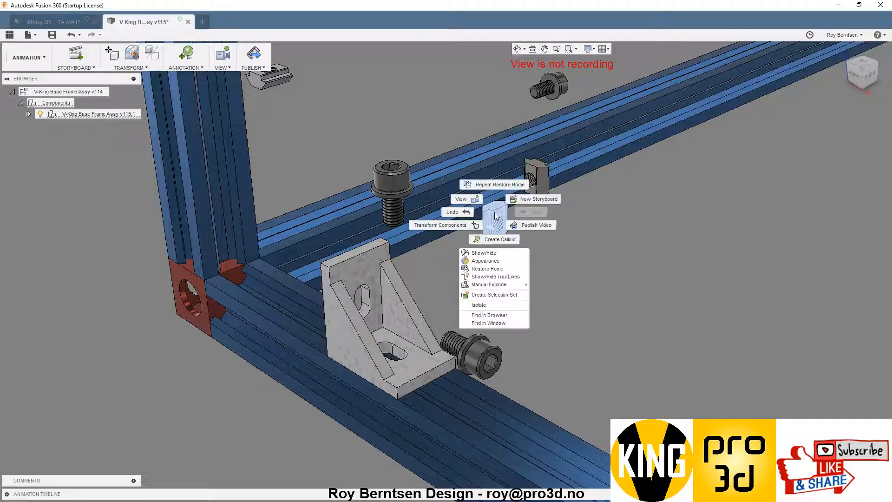
{"action": "left_click", "coordinate": [551, 287]}
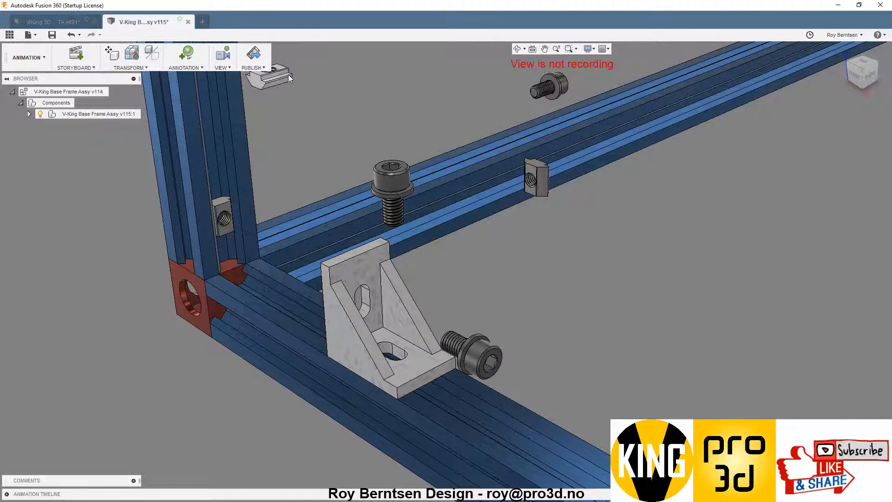
{"action": "right_click", "coordinate": [289, 77]}
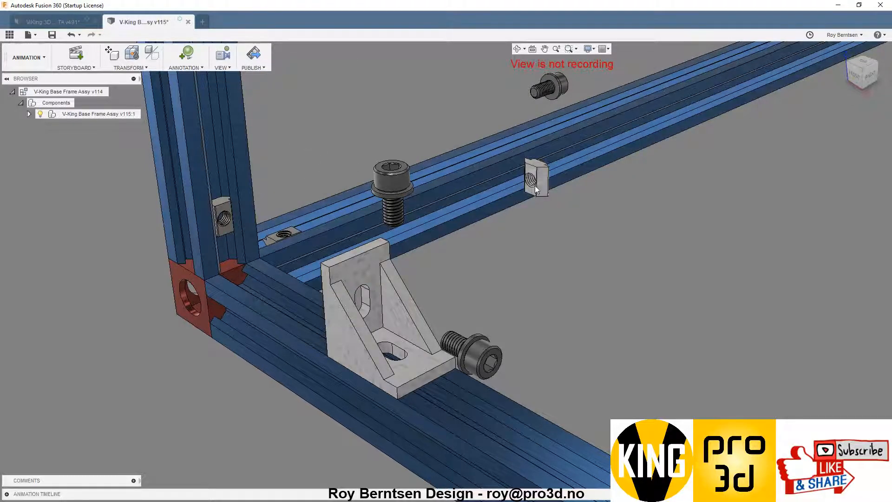
Restore Home the last stray nut and the bracket screws to refasten the corner bracket.
{"action": "right_click", "coordinate": [535, 174]}
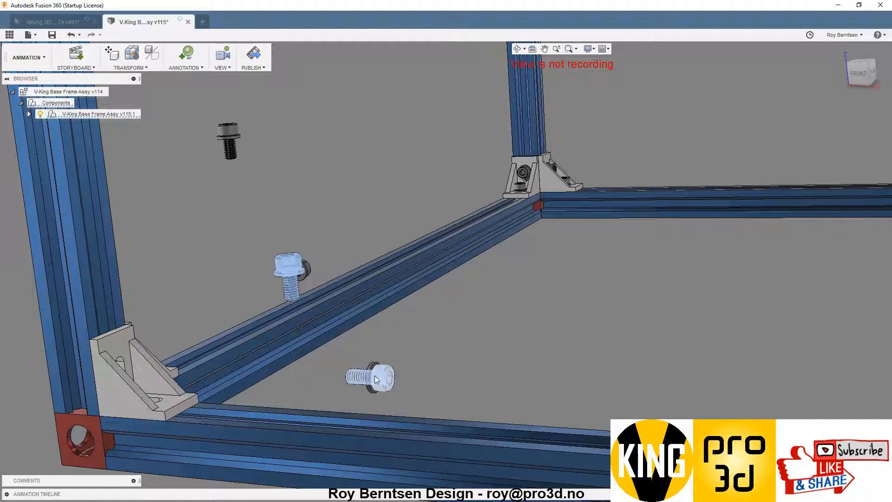
{"action": "right_click", "coordinate": [373, 377]}
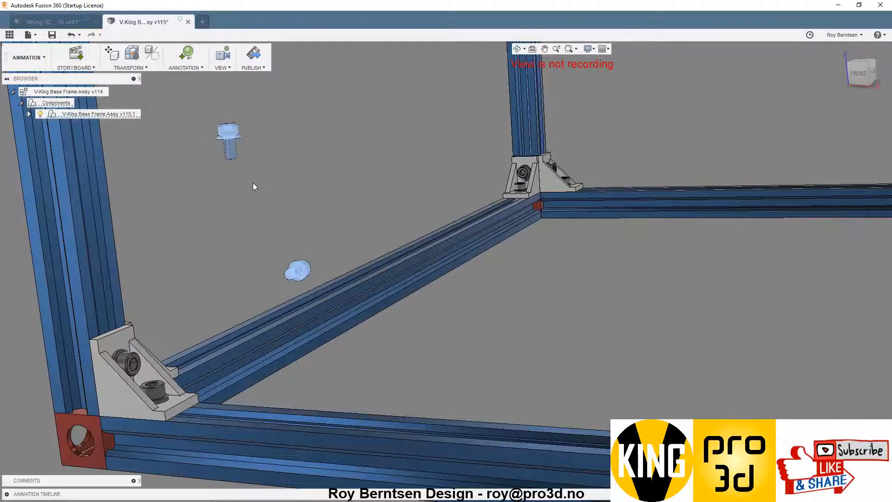
{"action": "right_click", "coordinate": [252, 186]}
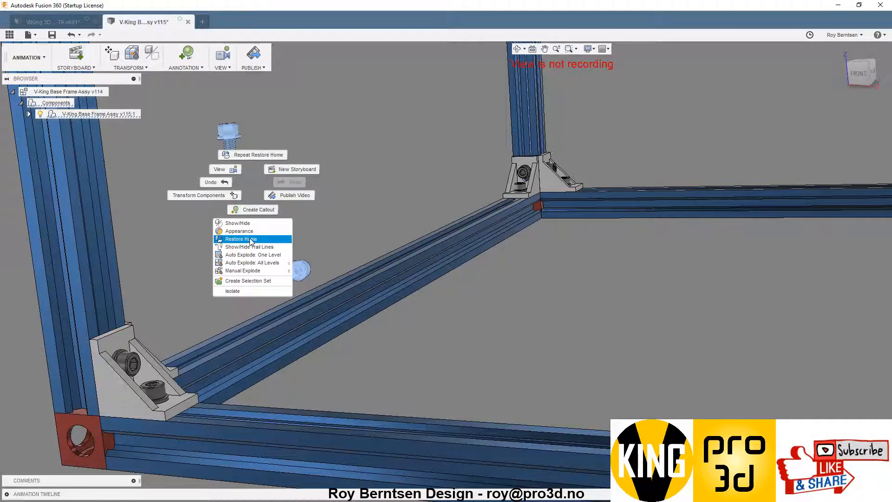
{"action": "left_click", "coordinate": [239, 239]}
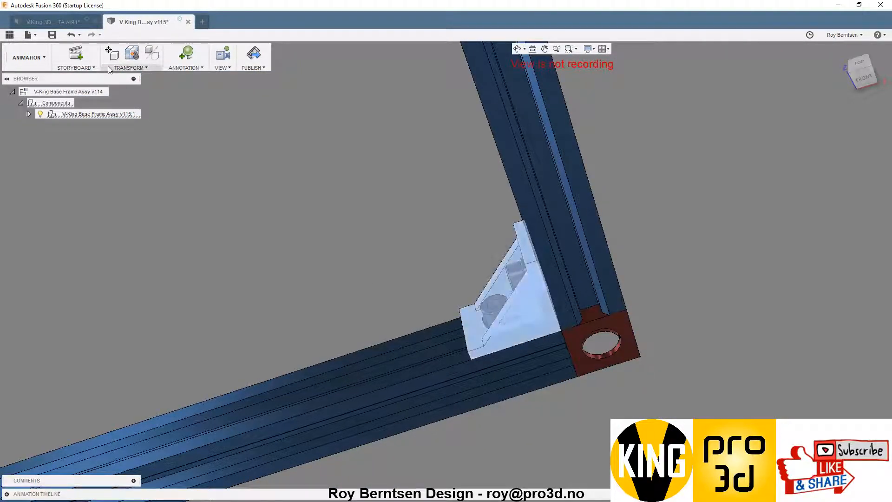
Transform the corner bracket 45.00 mm along X with Transform Components.
{"action": "left_click", "coordinate": [112, 53]}
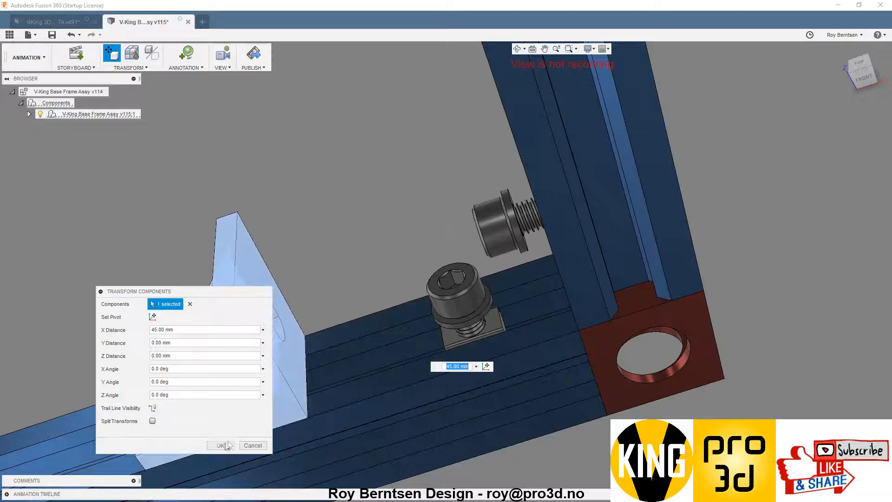
{"action": "left_click", "coordinate": [221, 445]}
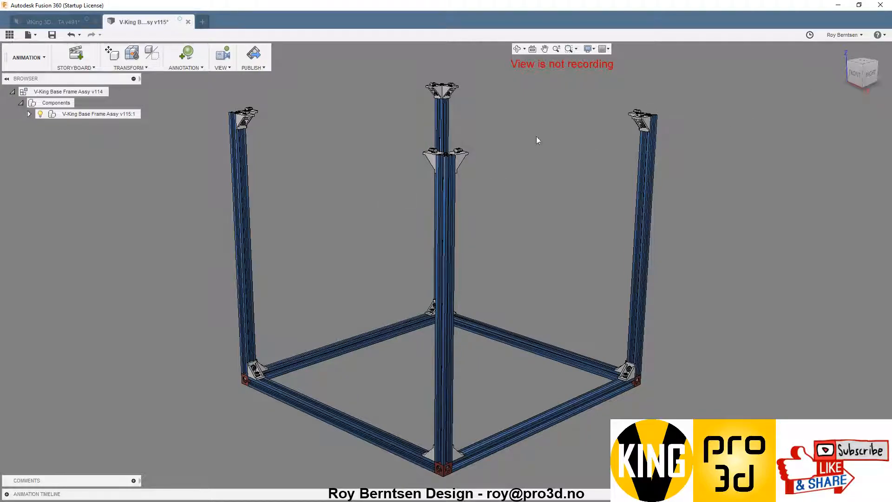
{"action": "mouse_move", "coordinate": [152, 321]}
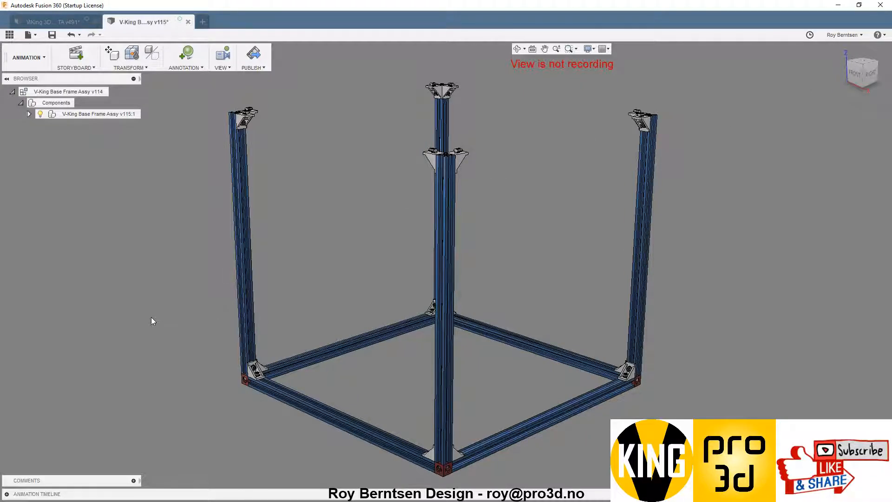